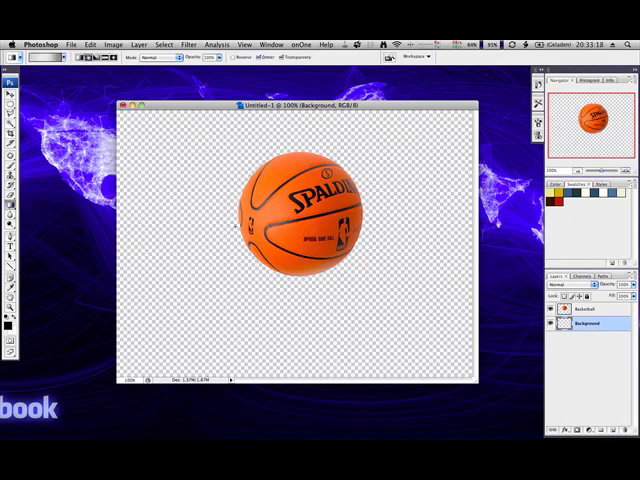
Step: Fill the Background layer with a grey-to-white gradient behind the basketball
{"action": "left_click_drag", "start_coordinate": [288, 228], "coordinate": [288, 350]}
{"action": "type", "text": "Shadow"}
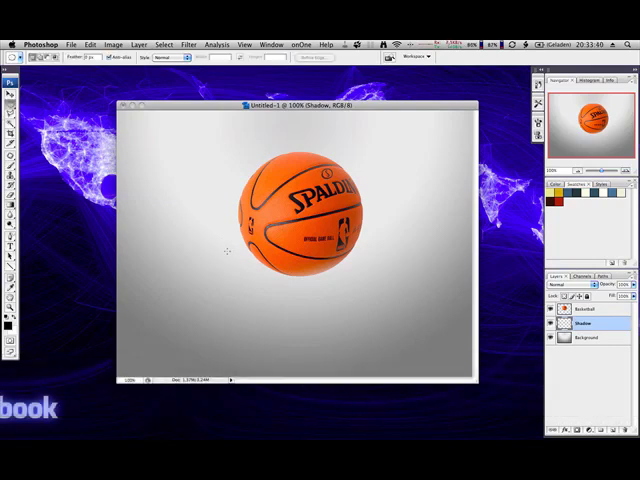
Step: Draw a black-filled oval shadow under the ball on the Shadow layer
{"action": "left_click_drag", "start_coordinate": [228, 252], "coordinate": [358, 292]}
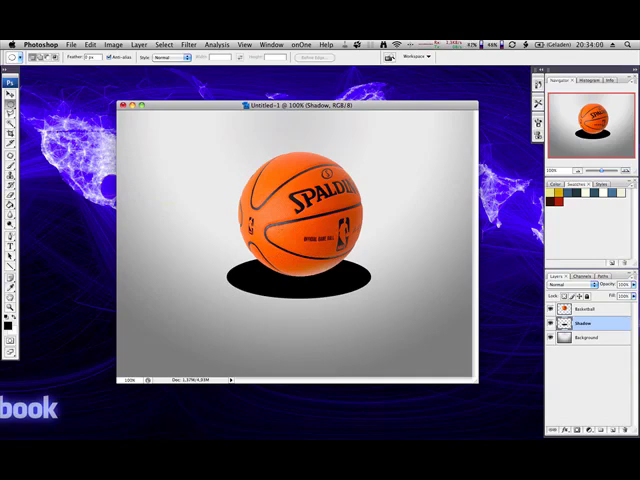
{"action": "left_click", "coordinate": [188, 44]}
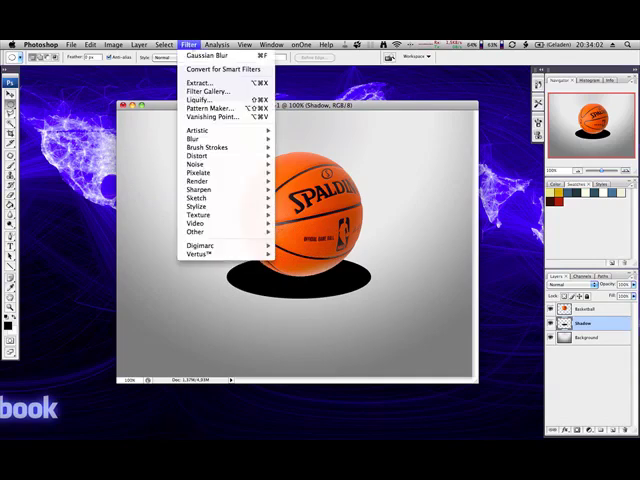
{"action": "mouse_move", "coordinate": [196, 140]}
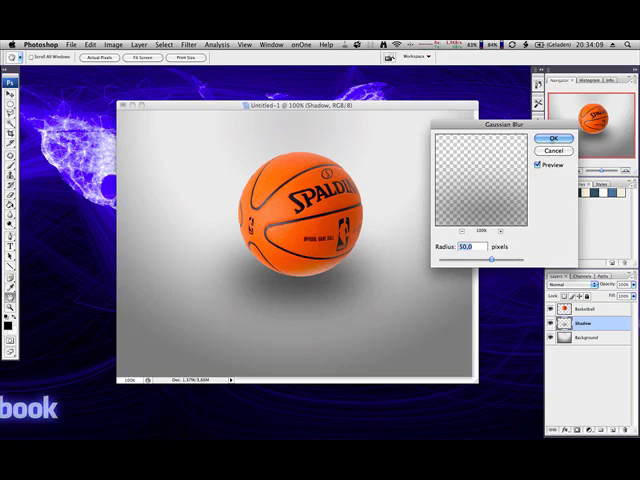
Step: Apply a Gaussian Blur, tuning the radius until the oval becomes a soft diffuse shadow
{"action": "left_click_drag", "start_coordinate": [492, 258], "coordinate": [472, 258]}
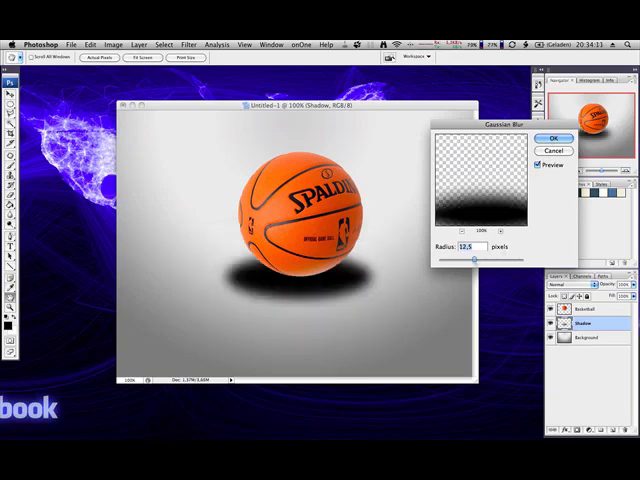
{"action": "left_click_drag", "start_coordinate": [476, 258], "coordinate": [490, 258]}
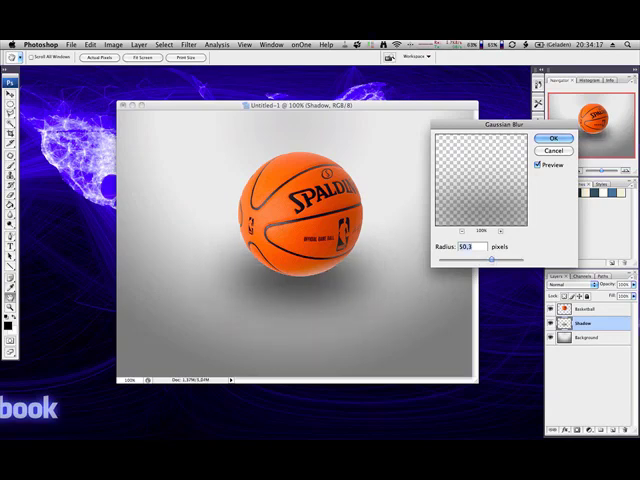
{"action": "left_click", "coordinate": [554, 136]}
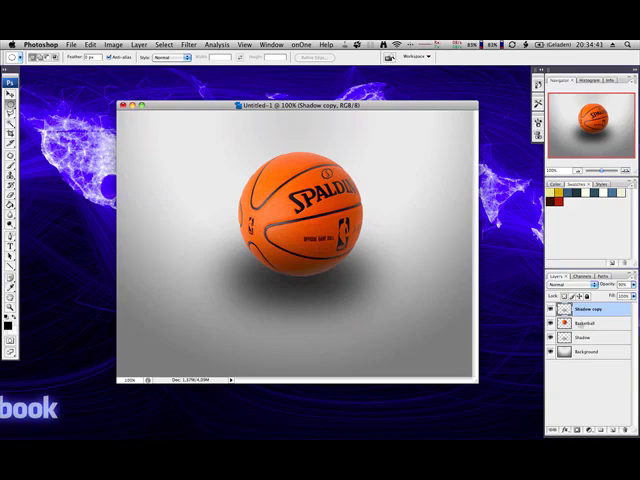
Step: Load the Basketball layer's outline as a selection and return to the top layer for edge shading
{"action": "left_click", "coordinate": [588, 324]}
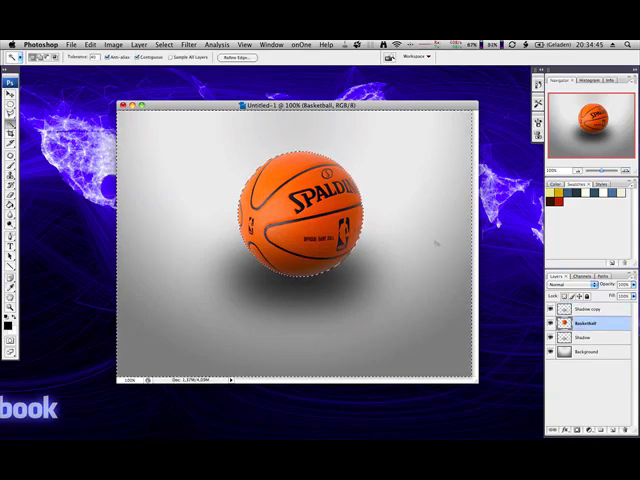
{"action": "left_click", "coordinate": [580, 308]}
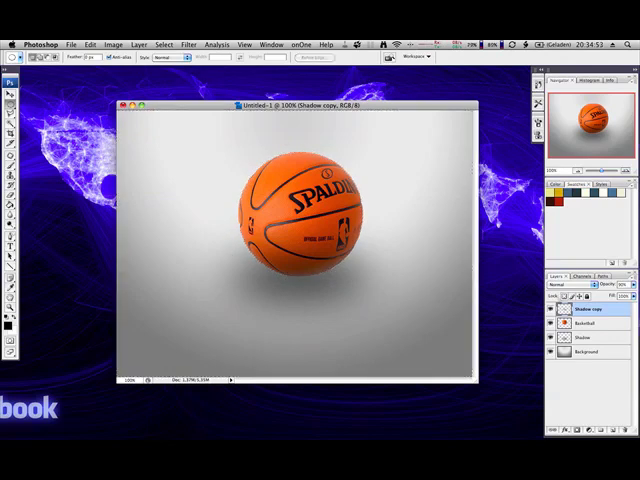
{"action": "mouse_move", "coordinate": [436, 224]}
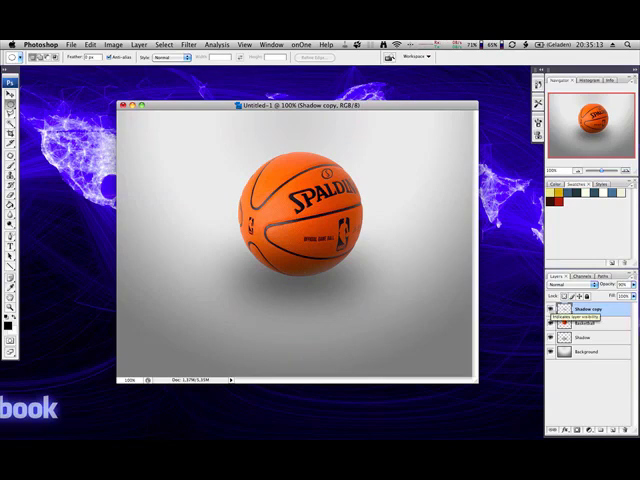
{"action": "left_click", "coordinate": [584, 322]}
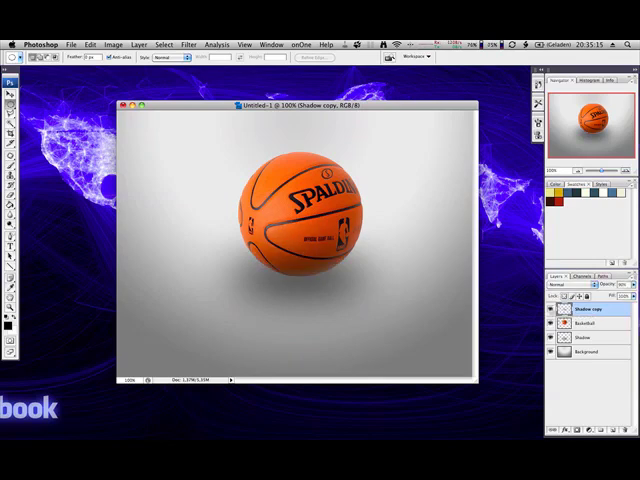